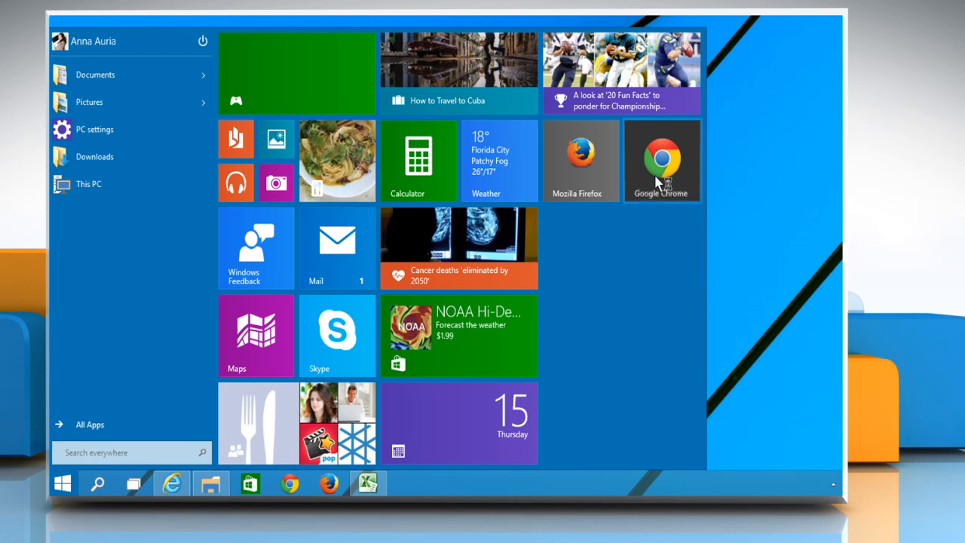
pyautogui.click(662, 160)
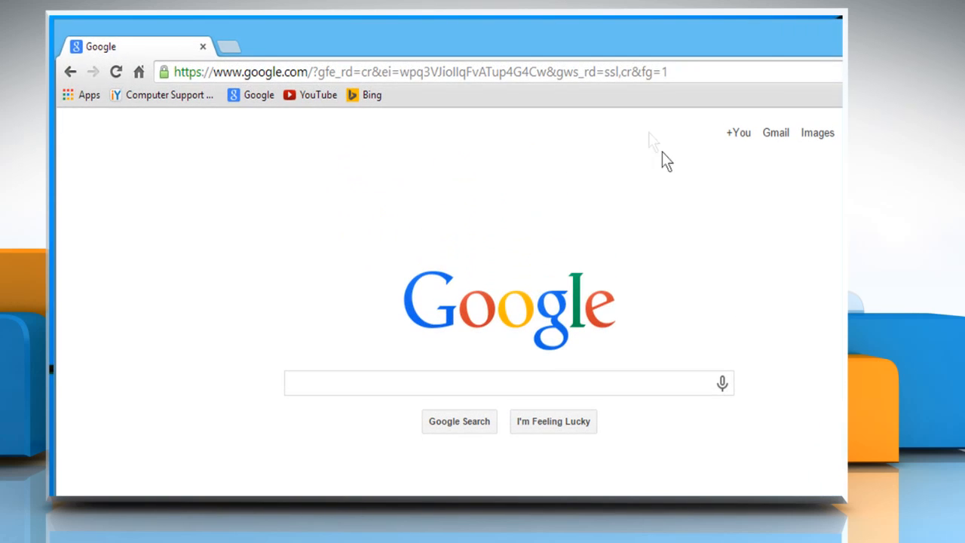
pyautogui.write('www.pinterest.com')
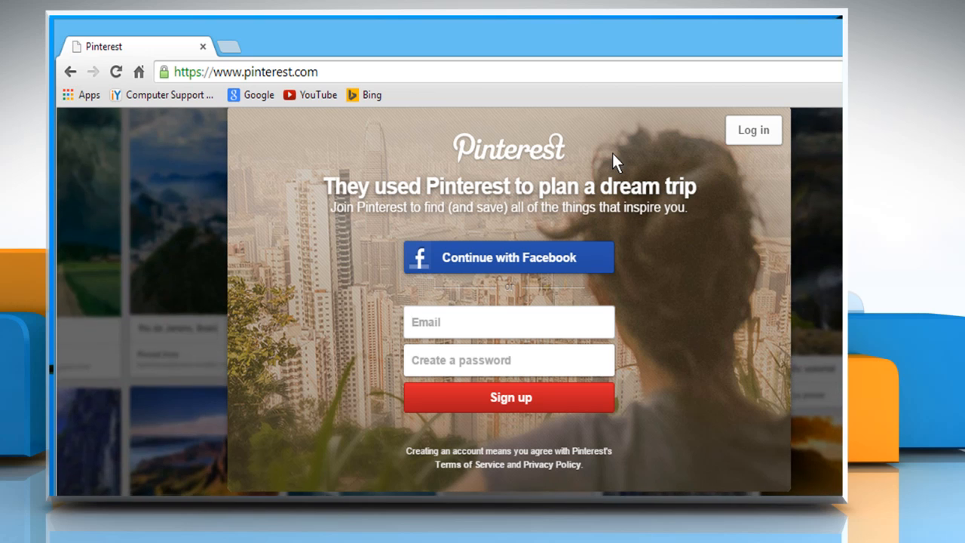
pyautogui.click(753, 130)
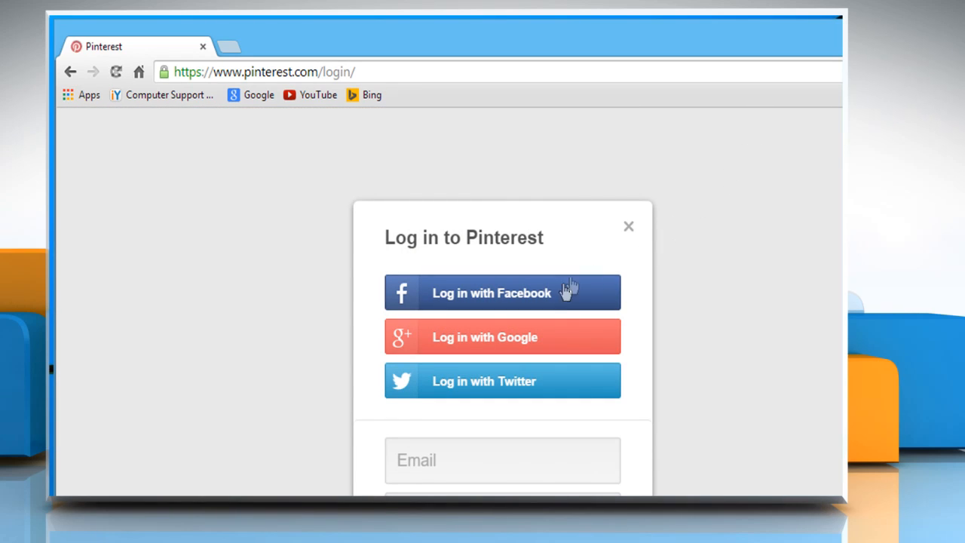
pyautogui.moveTo(634, 409)
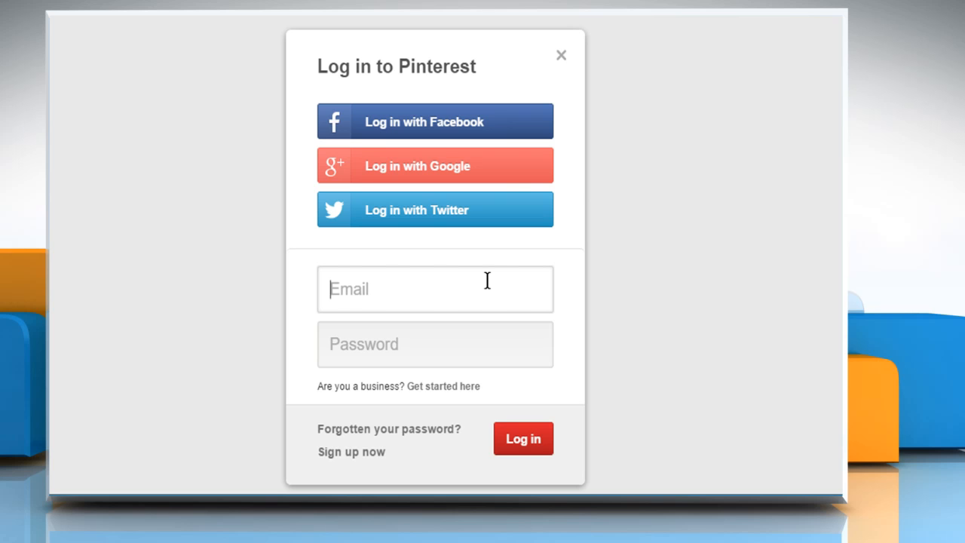
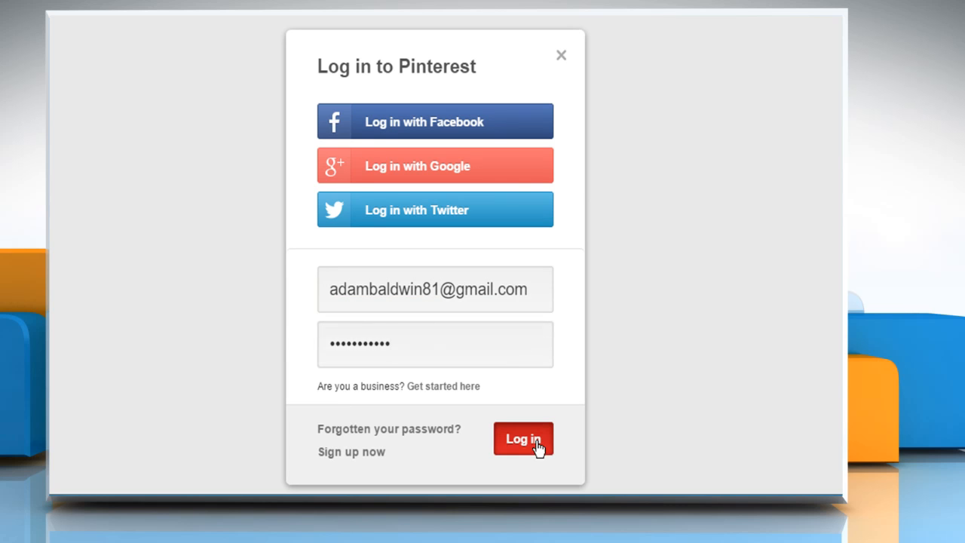
pyautogui.click(523, 439)
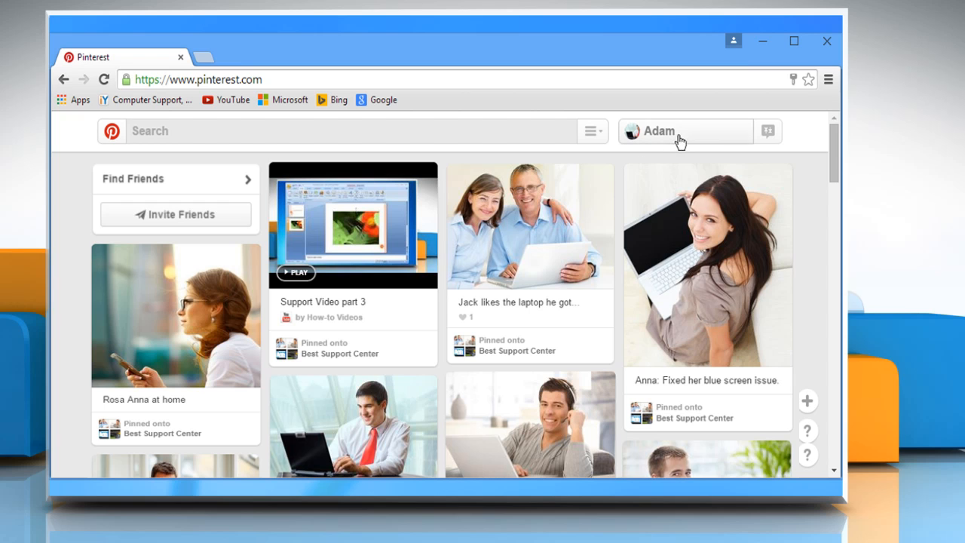
# - Open the profile page and scroll down to the secret boards section
pyautogui.click(659, 131)
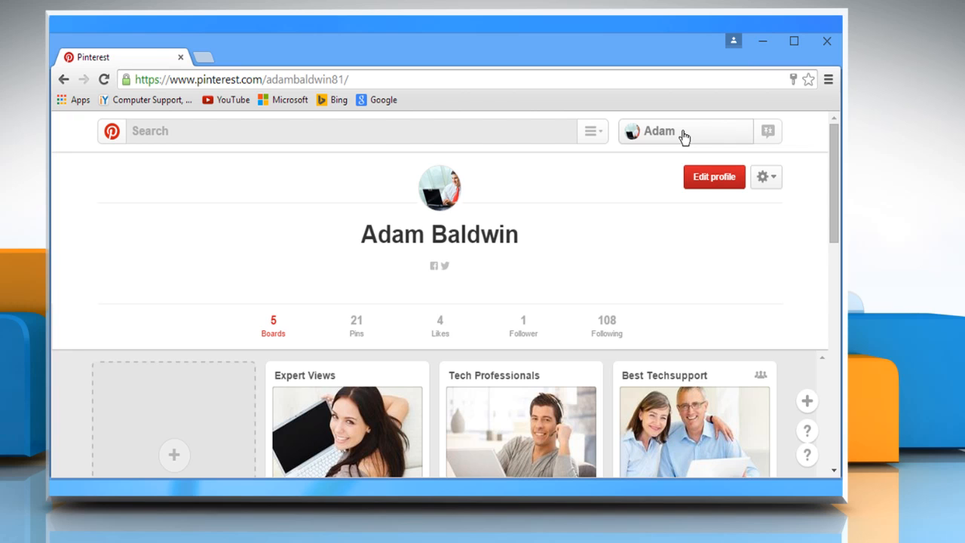
pyautogui.moveTo(708, 142)
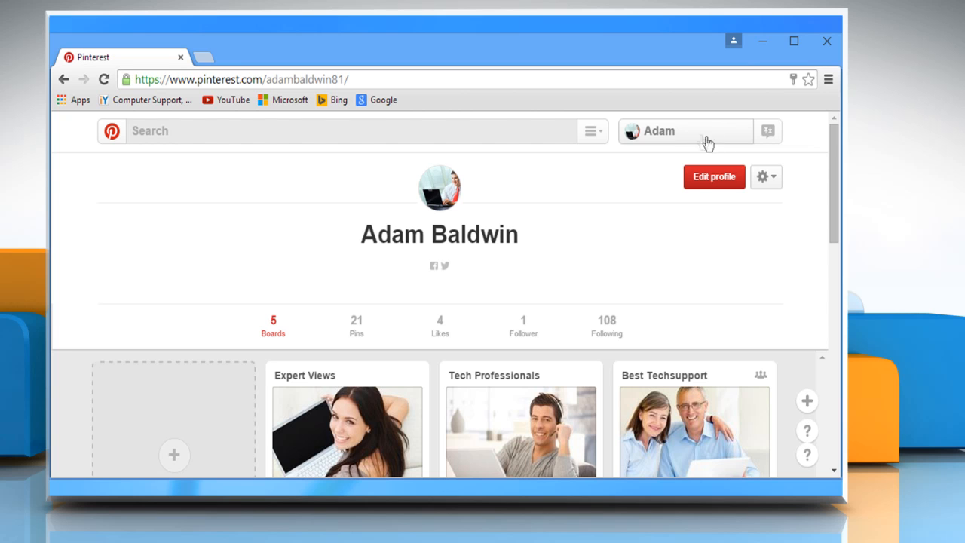
pyautogui.scroll(-3)
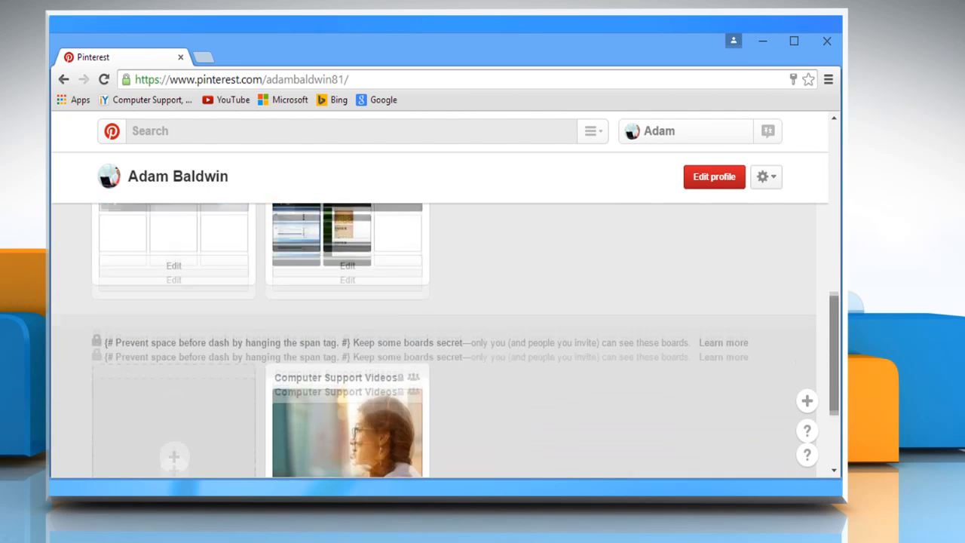
pyautogui.scroll(-3)
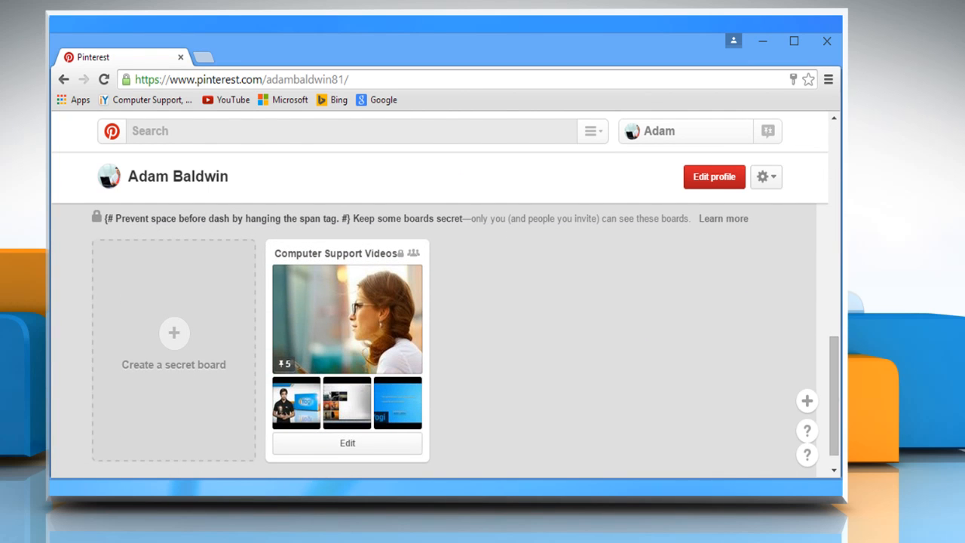
pyautogui.moveTo(344, 325)
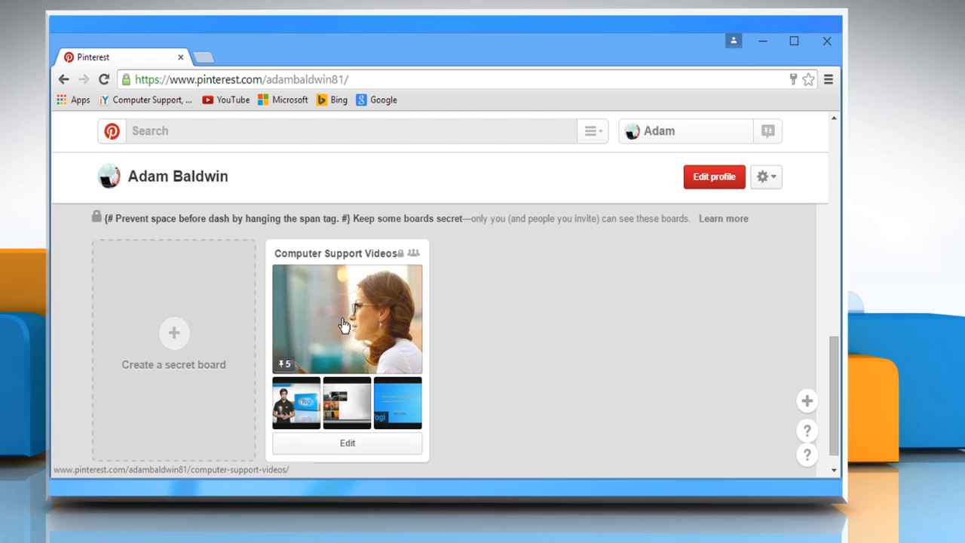
# - Edit the Computer Support Videos board and switch 'Keep it secret?' to No
pyautogui.click(347, 316)
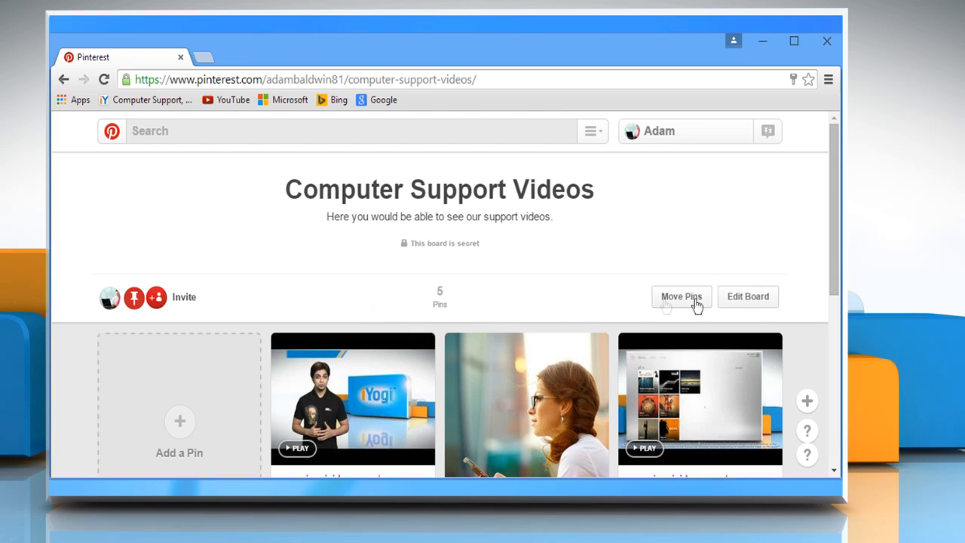
pyautogui.click(747, 296)
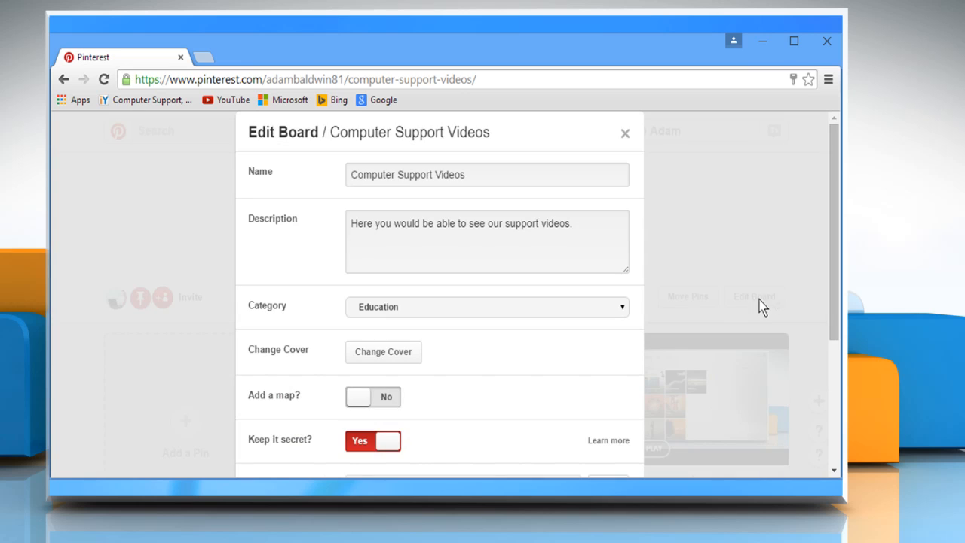
pyautogui.scroll(-3)
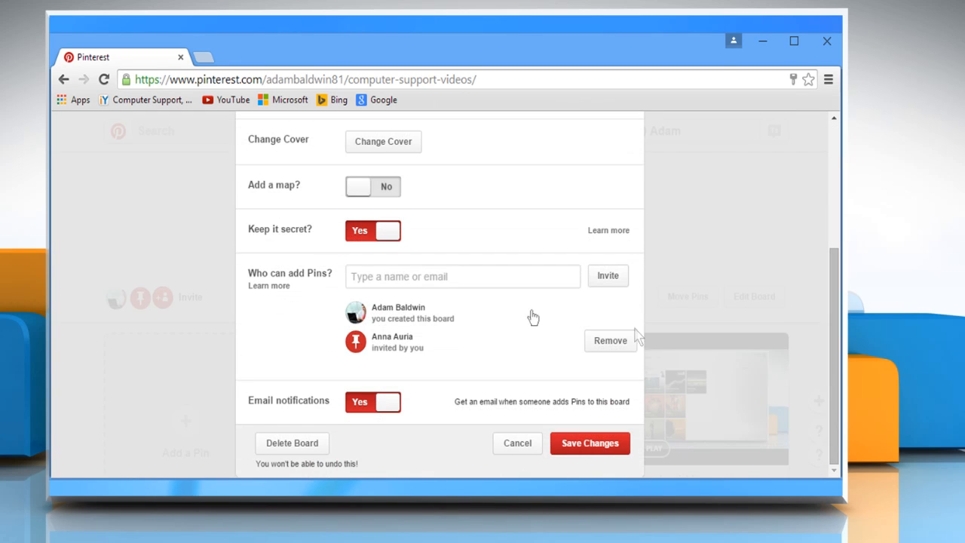
pyautogui.moveTo(307, 238)
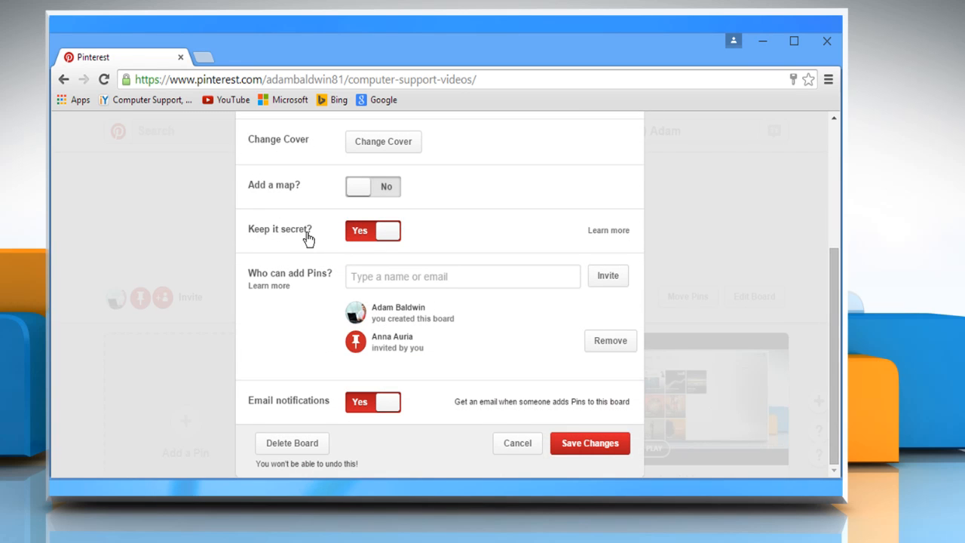
pyautogui.click(372, 230)
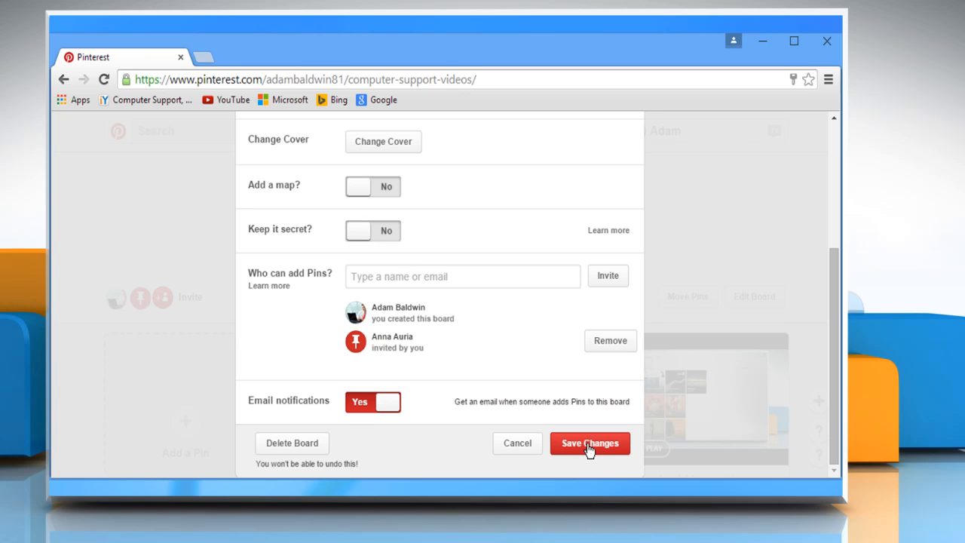
# - Save the board changes and confirm making the board visible to everyone
pyautogui.click(590, 443)
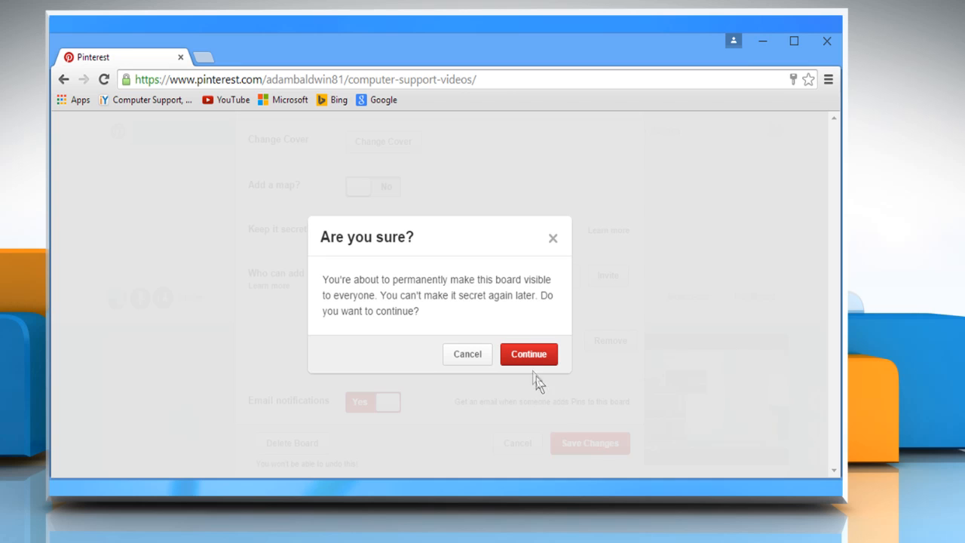
pyautogui.click(528, 355)
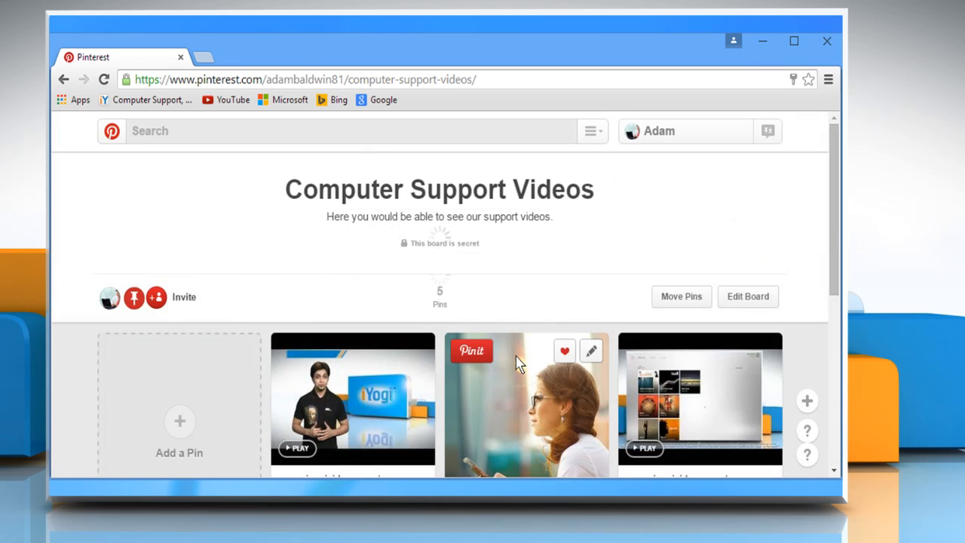